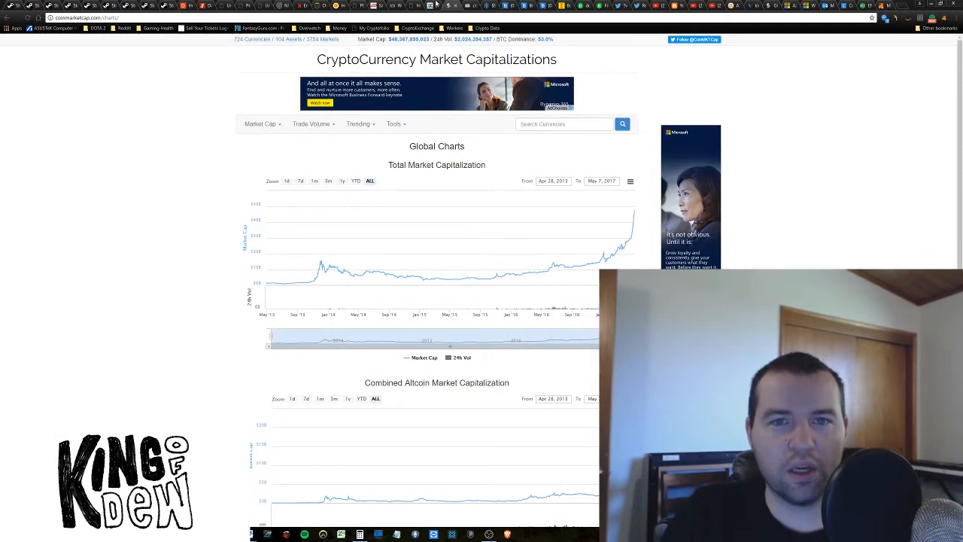
# Switch to the Poloniex tab showing the XRP/BTC exchange, up about 45% in 24 hours.
pyautogui.click(431, 6)
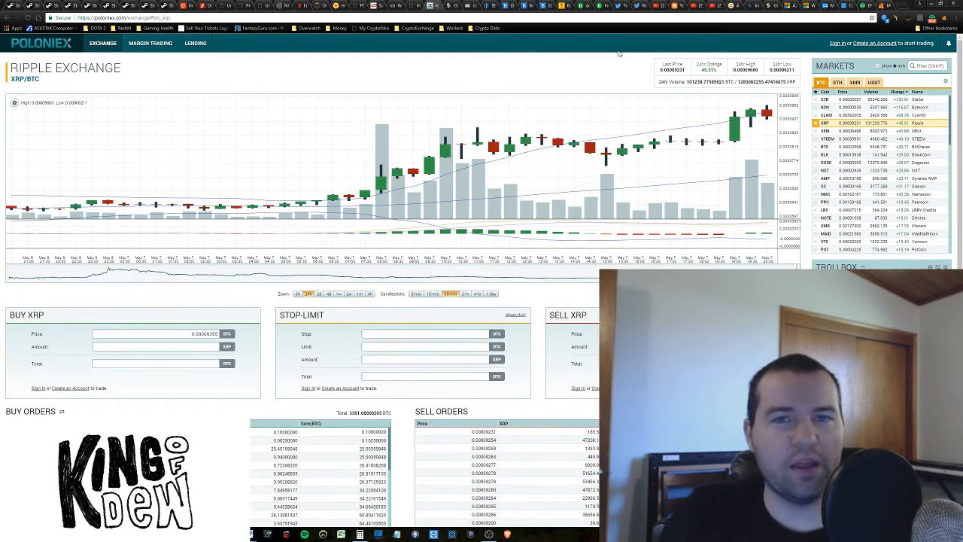
pyautogui.moveTo(464, 66)
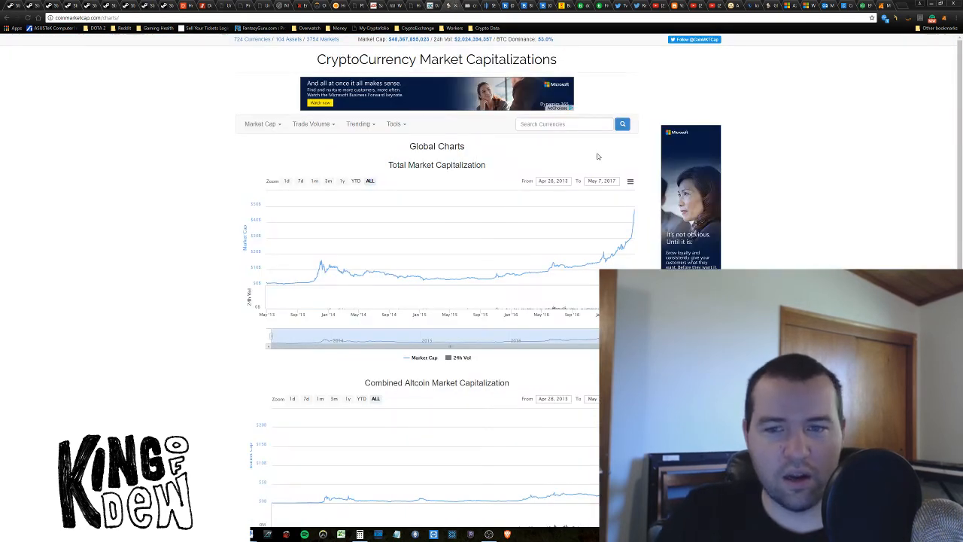
pyautogui.moveTo(630, 212)
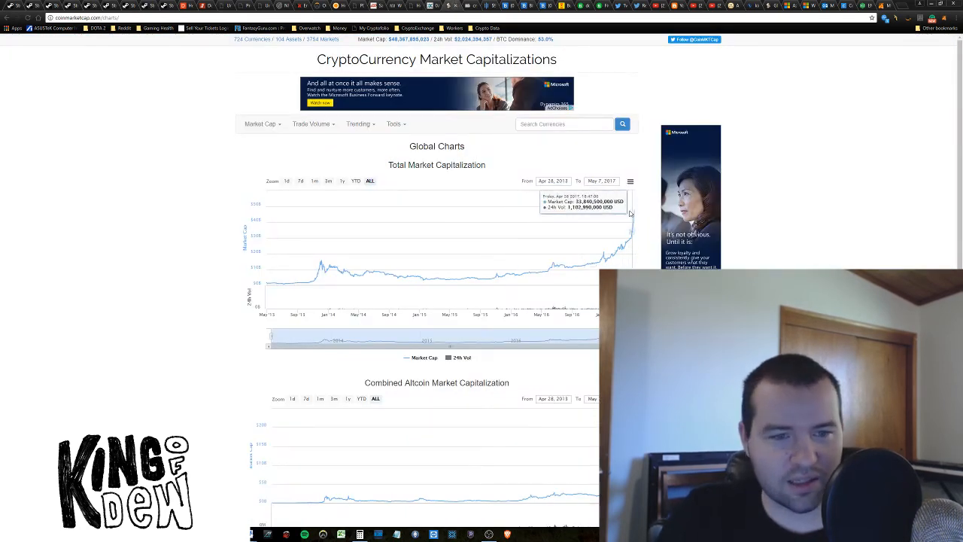
pyautogui.moveTo(347, 274)
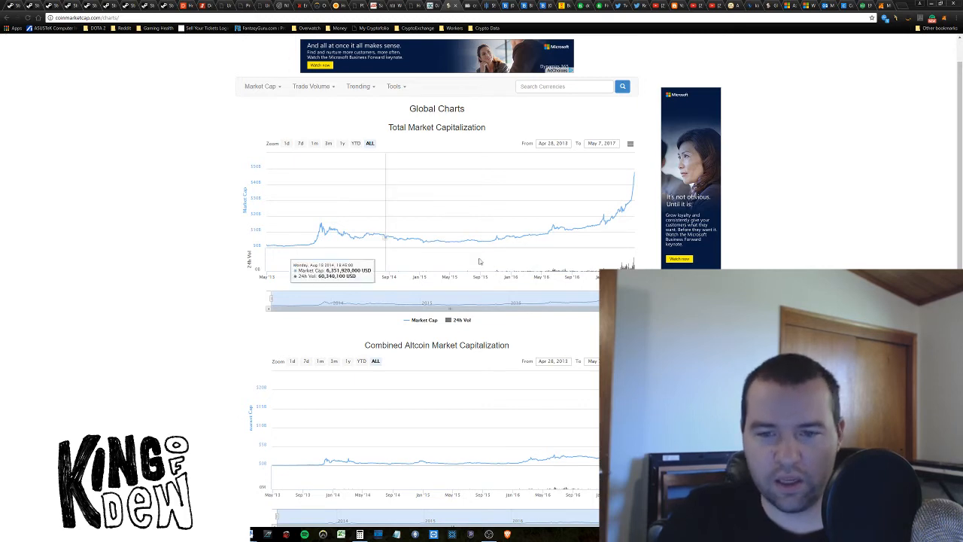
pyautogui.moveTo(528, 240)
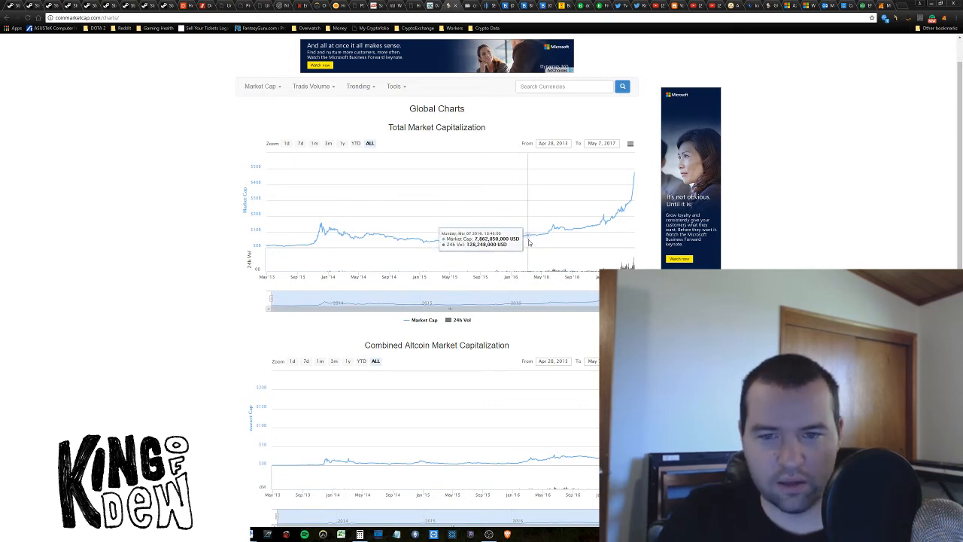
pyautogui.scroll(-3)
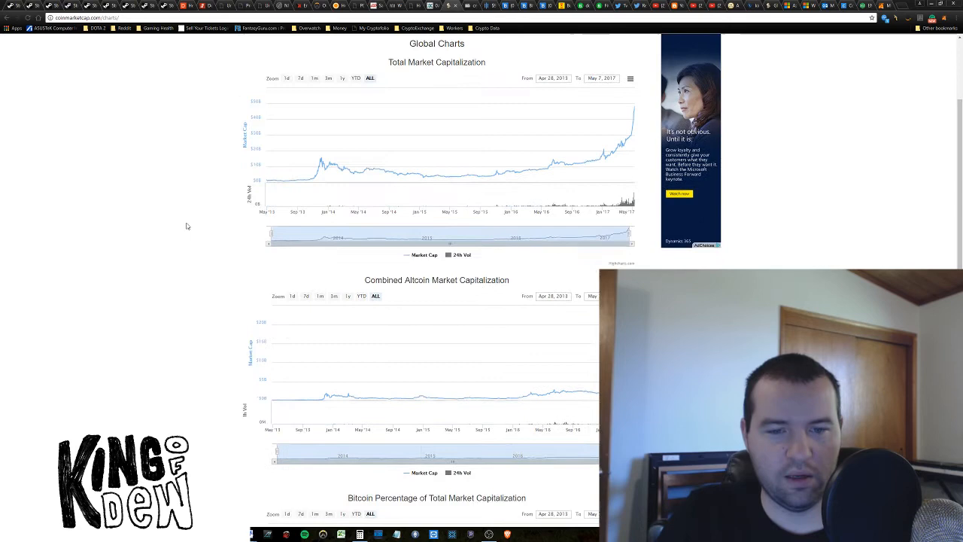
pyautogui.scroll(3)
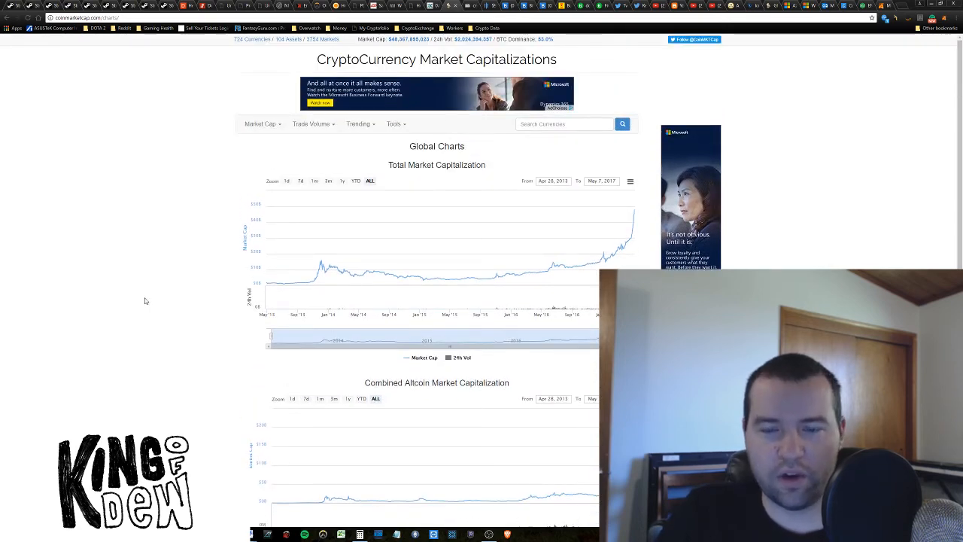